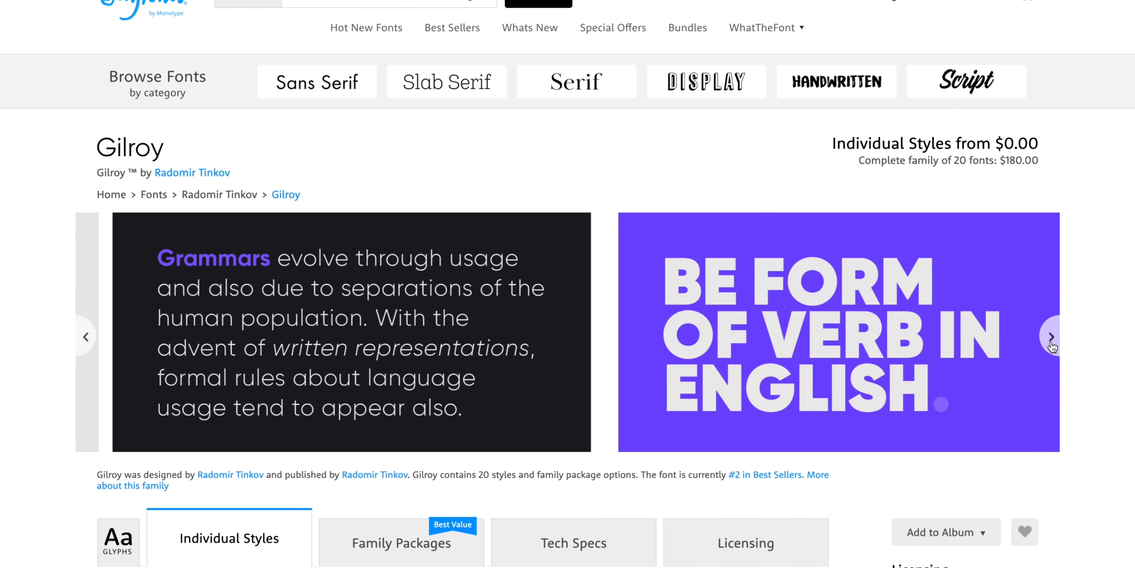
- Confirm Gilroy is installed by viewing the User fonts and previewing its Light style
{"action": "scroll", "scroll_direction": "down", "scroll_amount": 3}
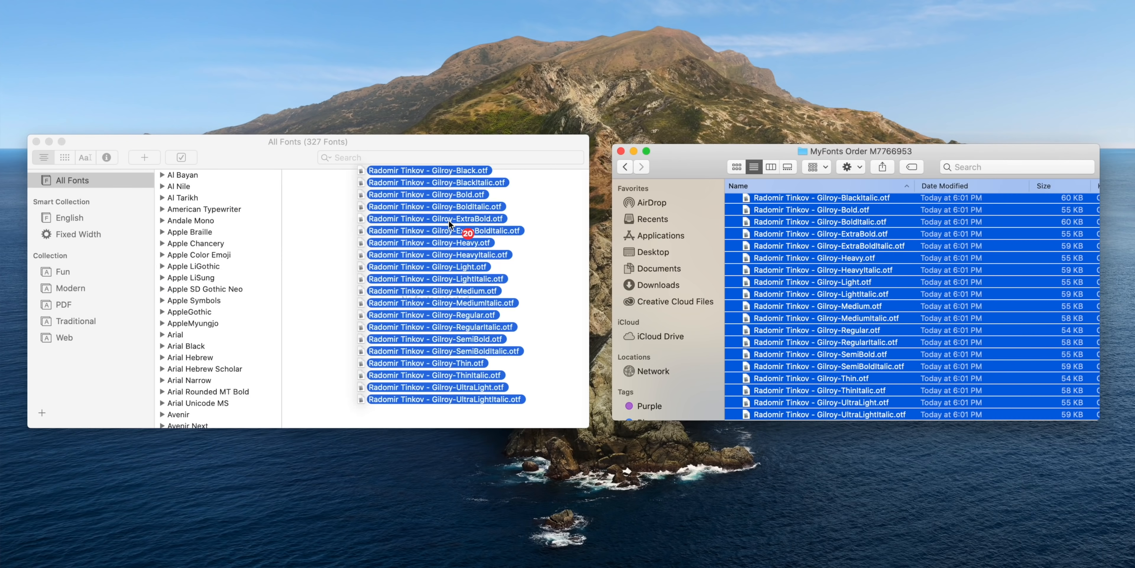
{"action": "left_click", "coordinate": [62, 214]}
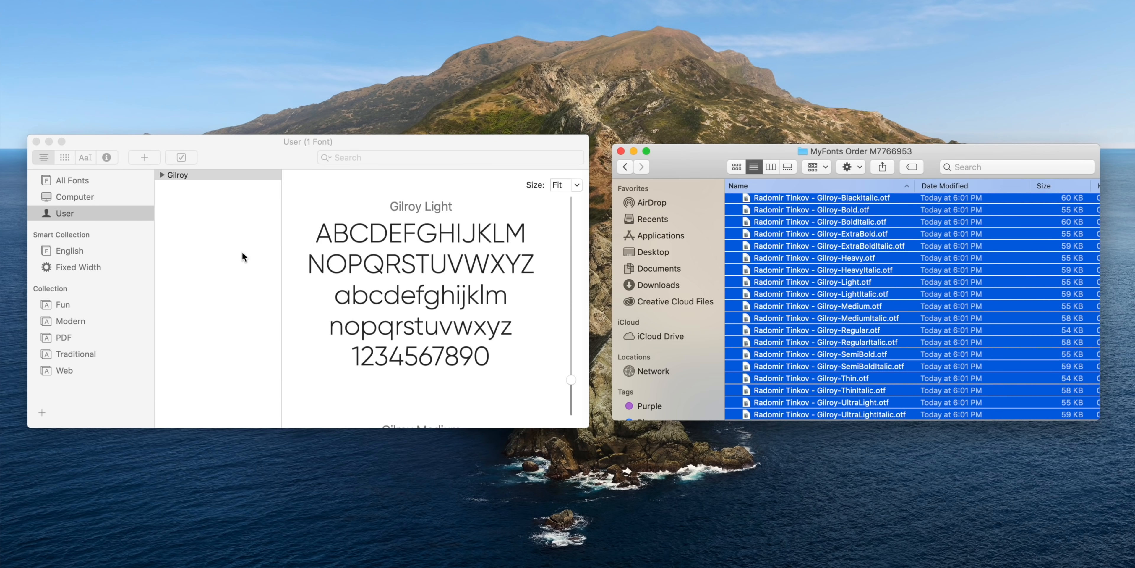
{"action": "left_click", "coordinate": [162, 175]}
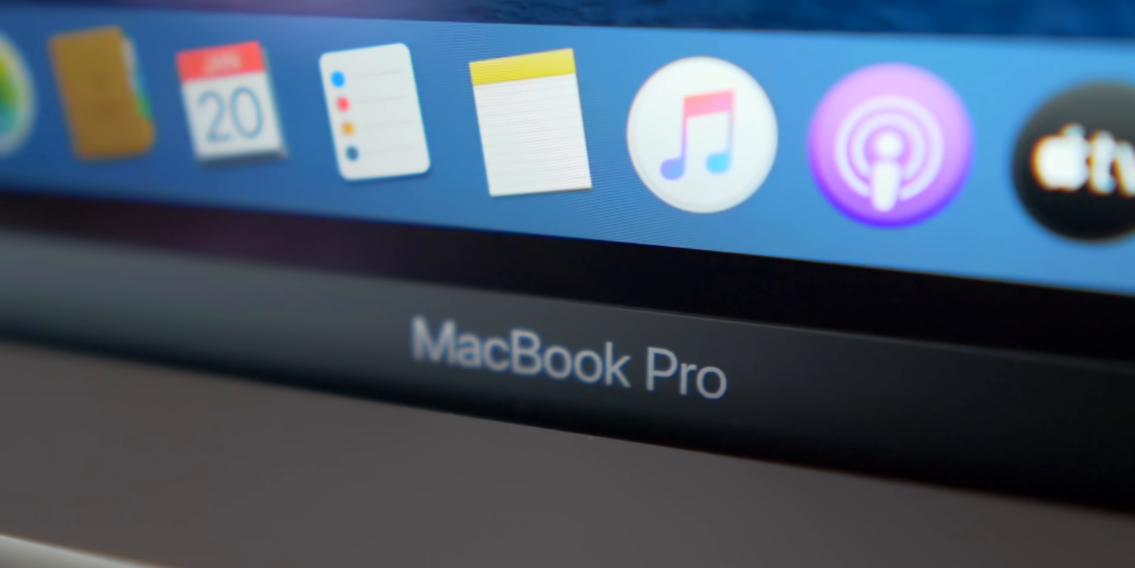
- Remove the Mail app from the Dock via its Options menu
{"action": "right_click", "coordinate": [336, 546]}
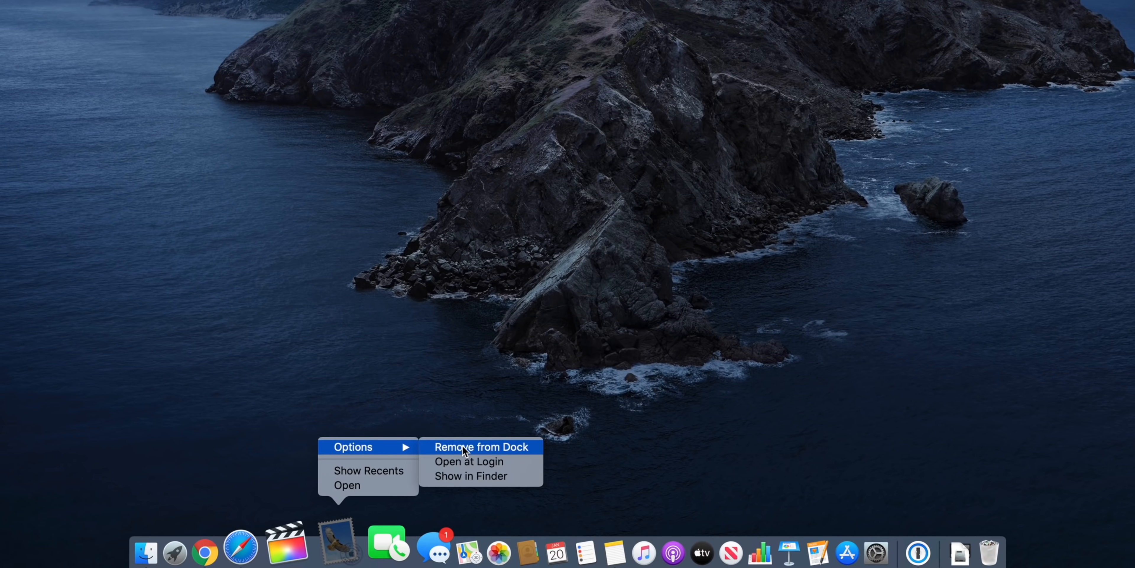
{"action": "left_click", "coordinate": [481, 447]}
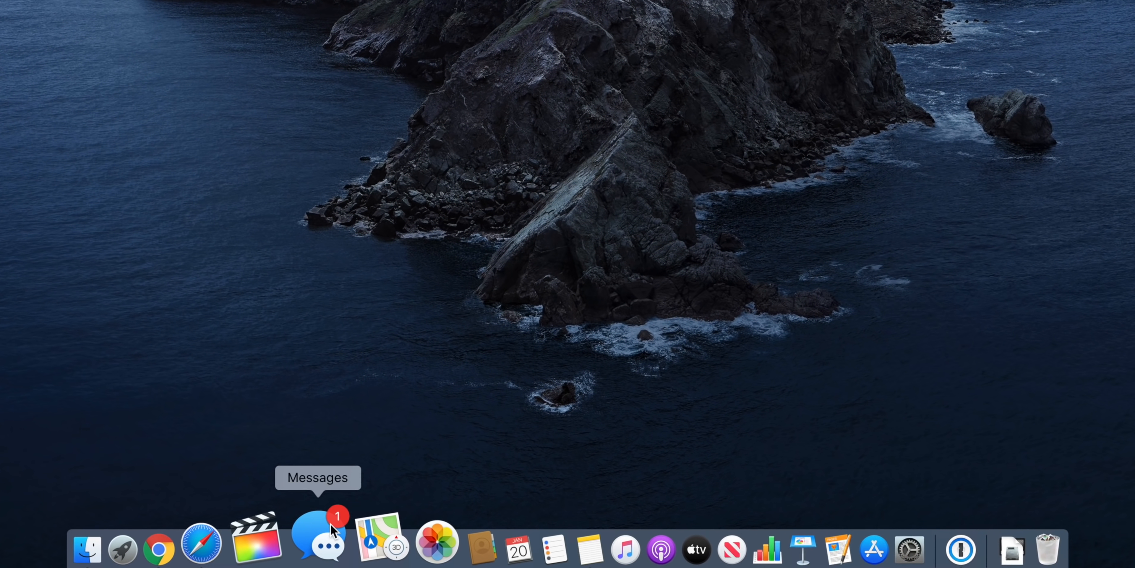